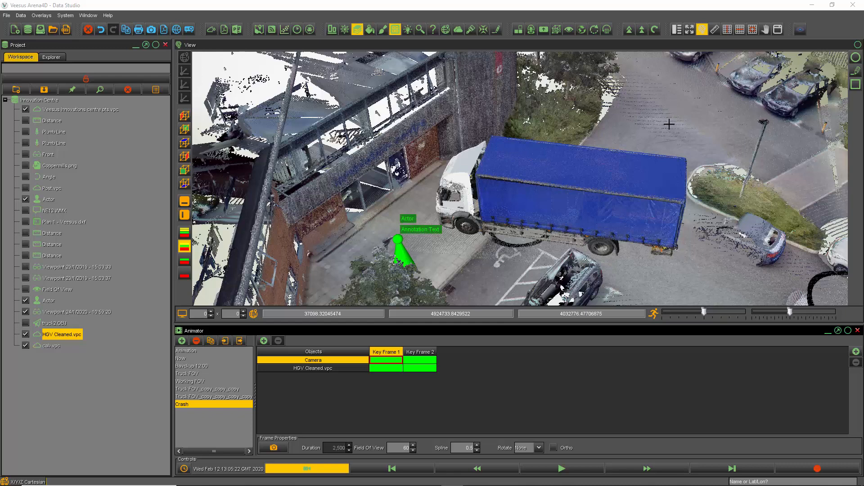
mouse_move(524, 263)
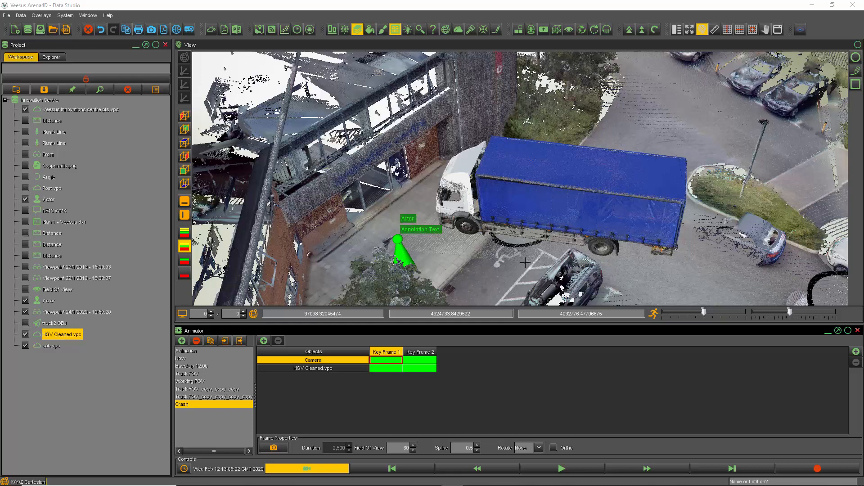
mouse_move(536, 158)
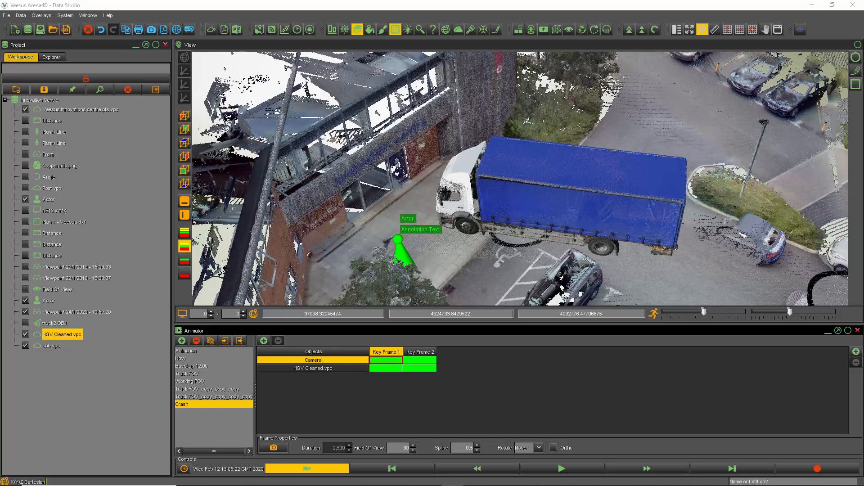
mouse_move(562, 164)
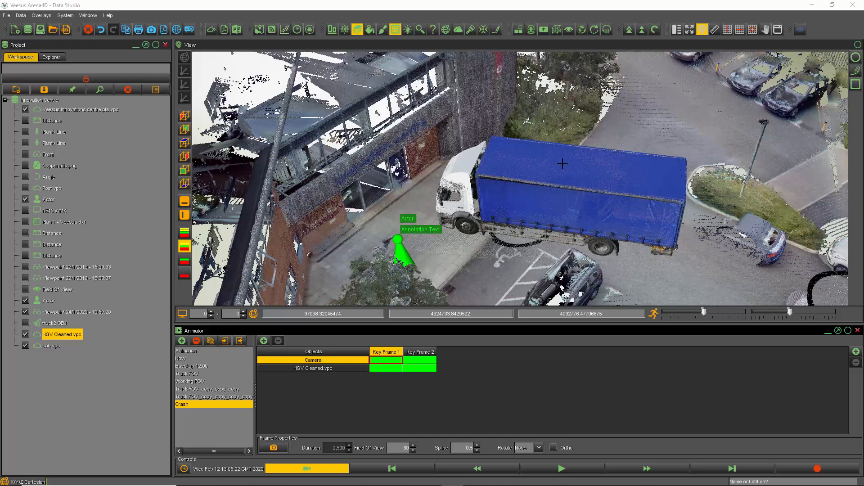
mouse_move(386, 345)
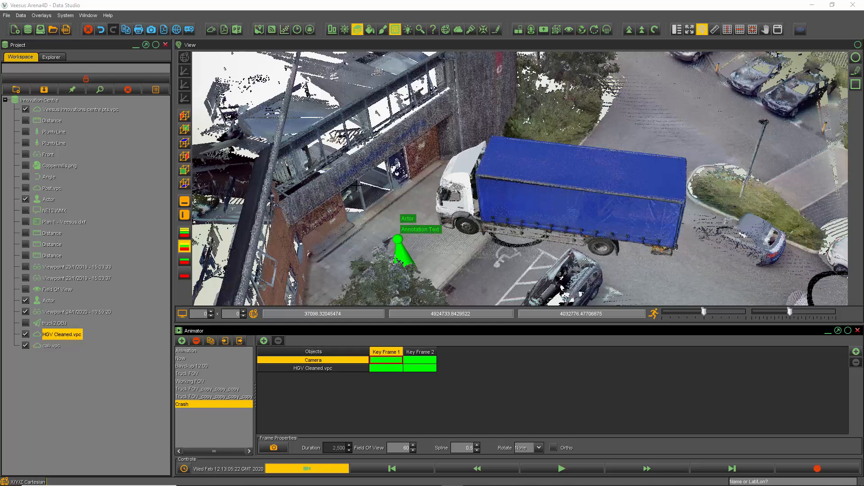
- Play the Crash animation twice so the truck hits the building and red clash boxes appear, stopping each time
left_click(561, 468)
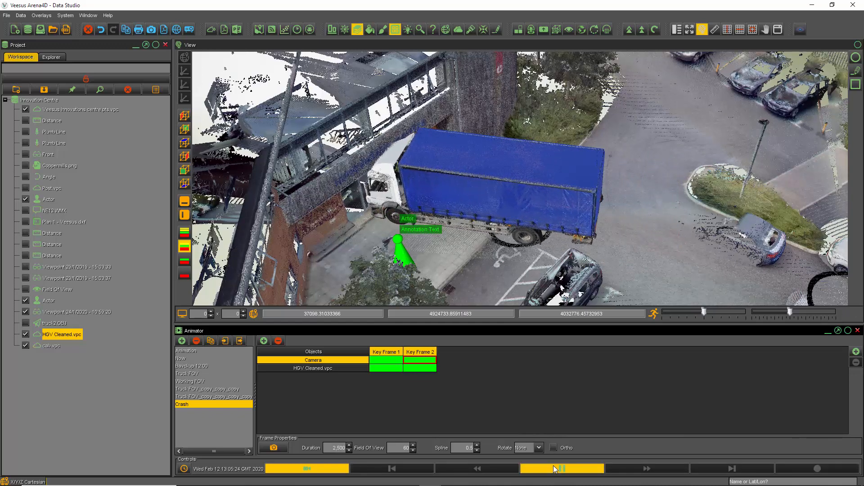
left_click(561, 468)
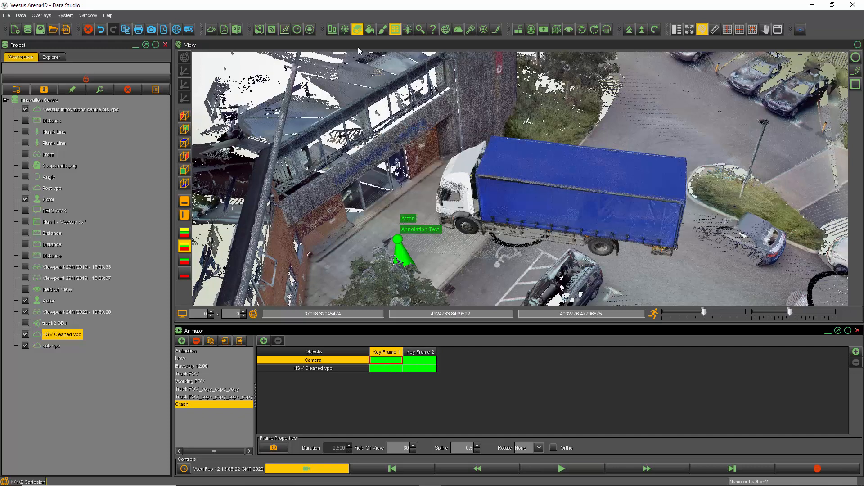
mouse_move(344, 30)
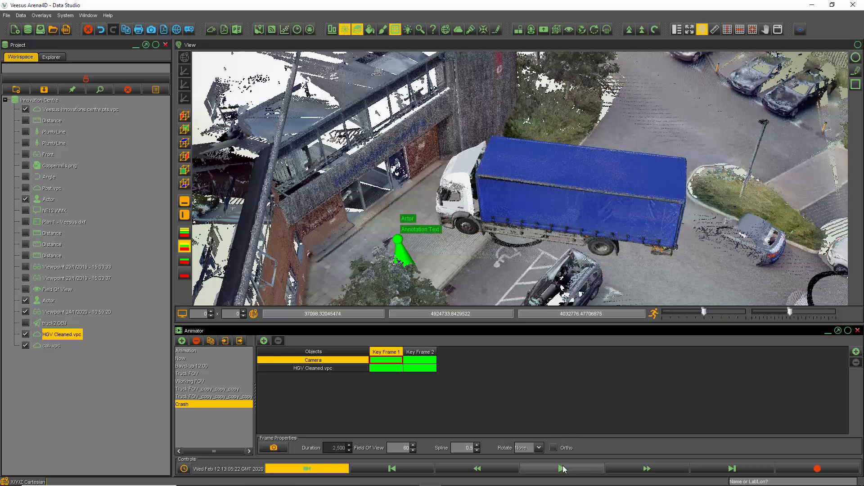
left_click(562, 468)
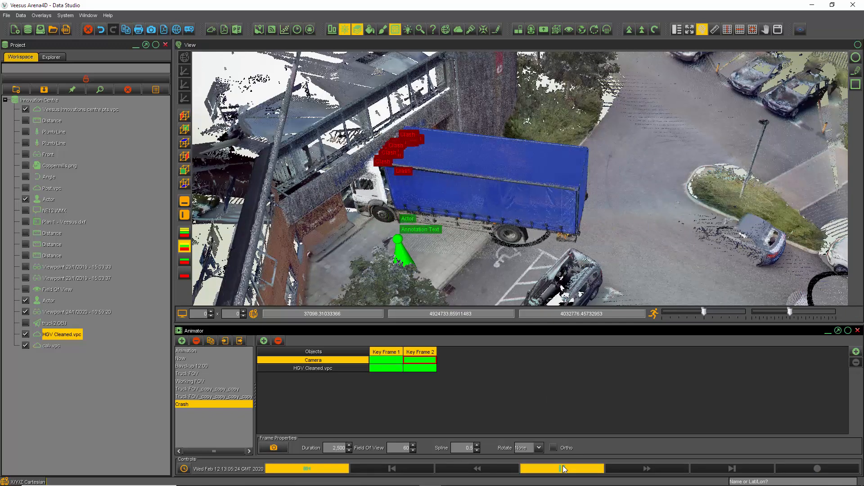
left_click(561, 468)
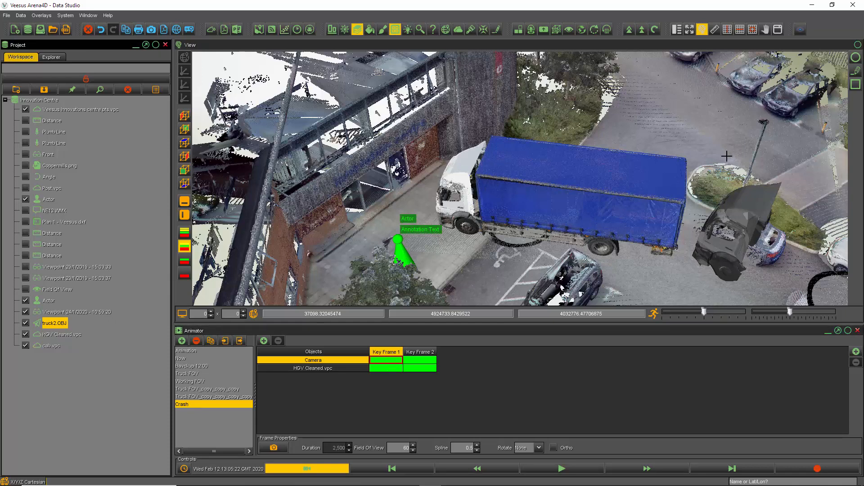
- Select truck2.OBJ and drag it into place against the rear of the blue truck
left_click(777, 29)
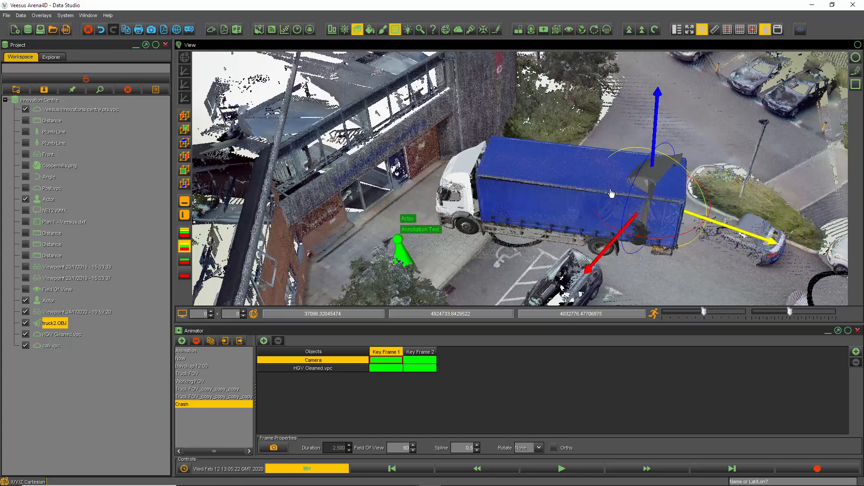
left_click_drag(610, 193, 734, 277)
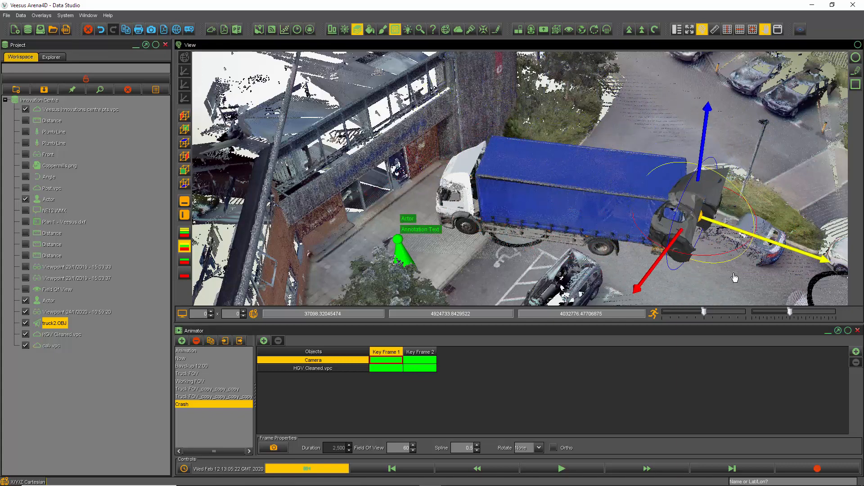